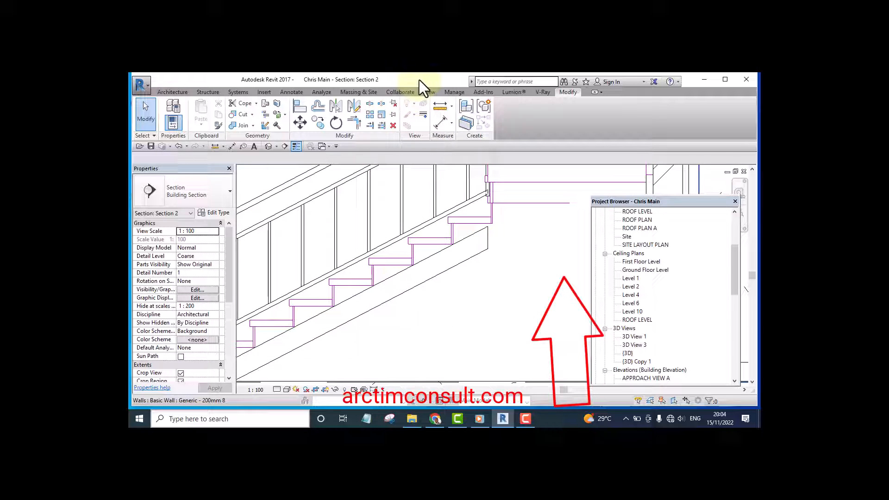
pyautogui.moveTo(409, 113)
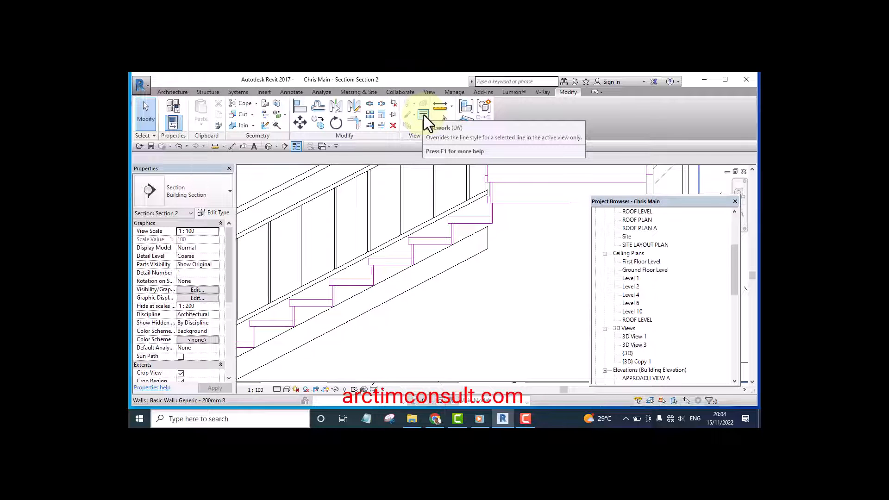
# Start the Linework tool with the line style set to <Invisible lines>.
pyautogui.click(424, 108)
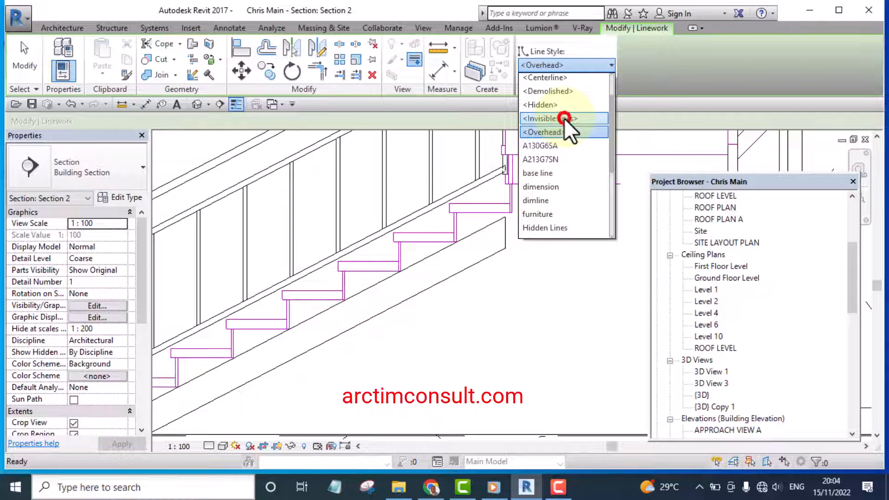
pyautogui.click(548, 117)
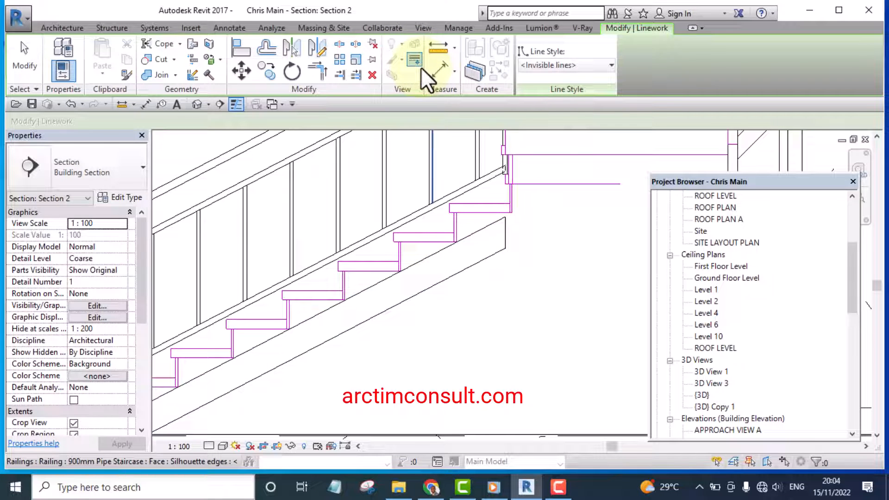
pyautogui.moveTo(417, 67)
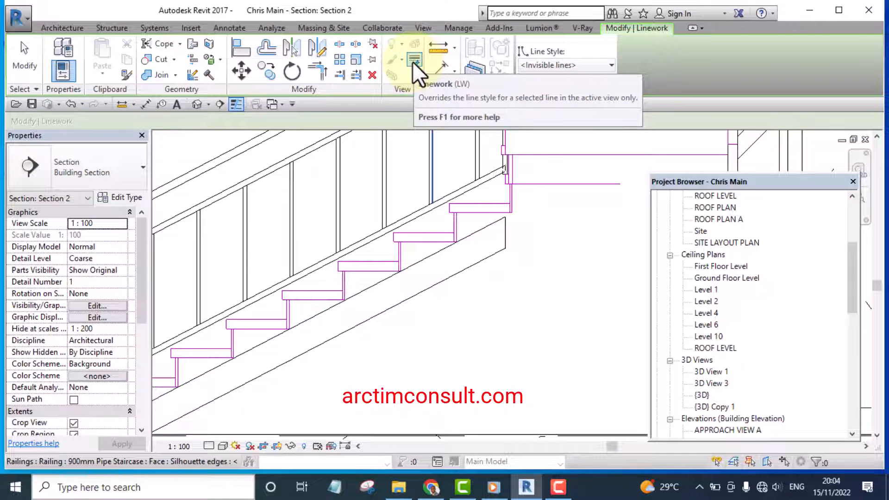
# Hide the unwanted underside edge of the staircase and finish the Linework override.
pyautogui.click(415, 58)
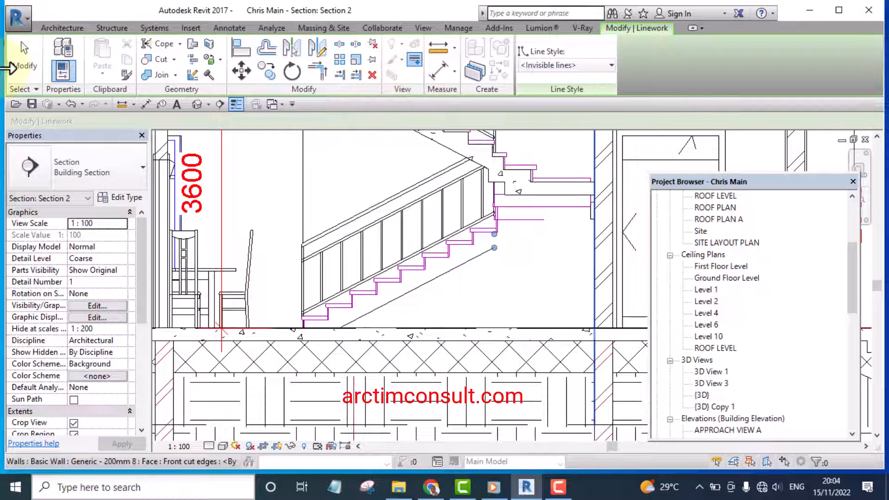
pyautogui.click(62, 27)
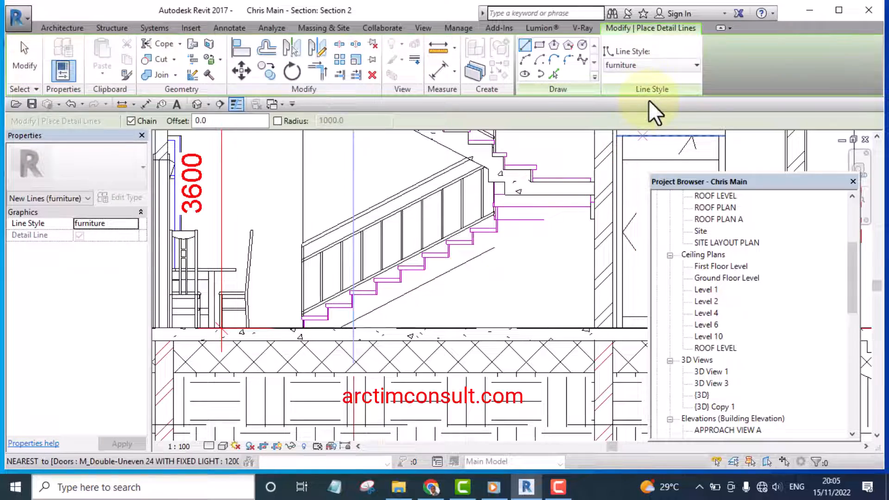
# Choose Thin Lines as the style for the new detail lines.
pyautogui.click(696, 65)
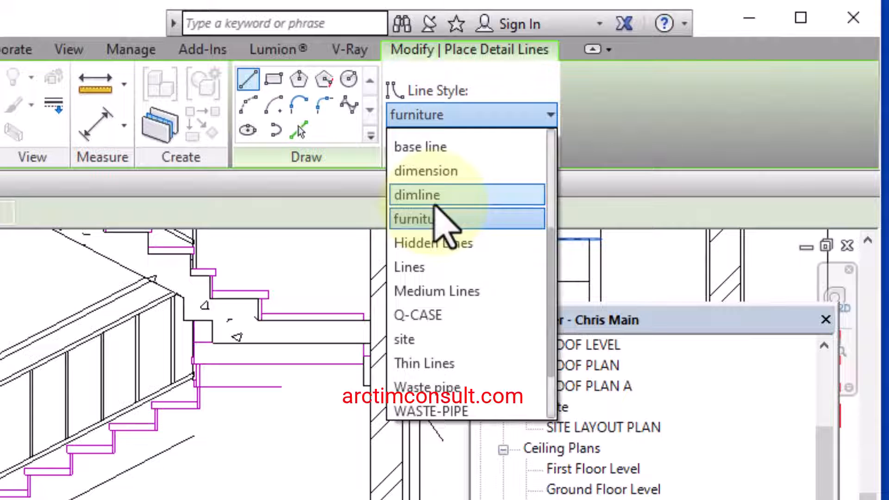
pyautogui.moveTo(448, 332)
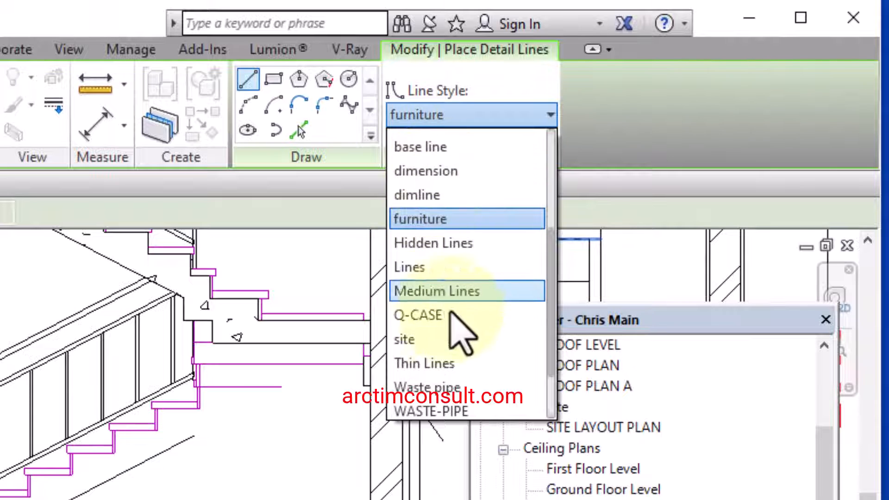
pyautogui.click(425, 363)
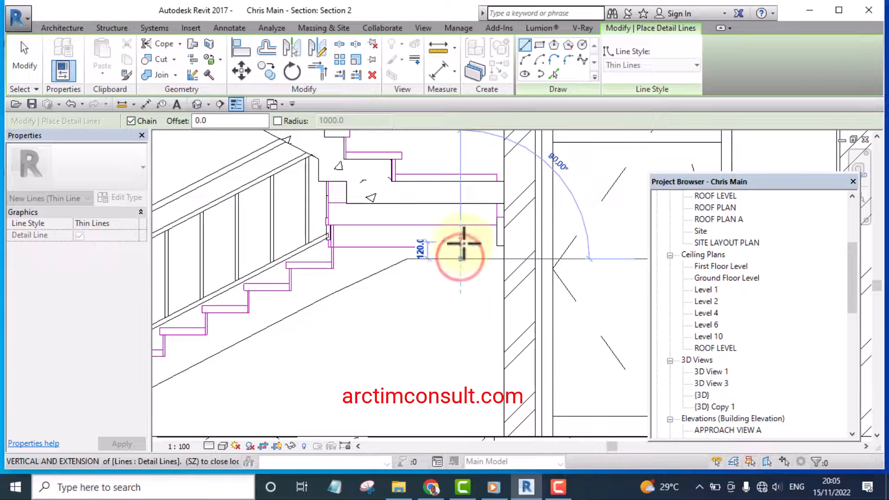
# Place the last point of the thin outline under the landing, then select the staircase.
pyautogui.click(462, 259)
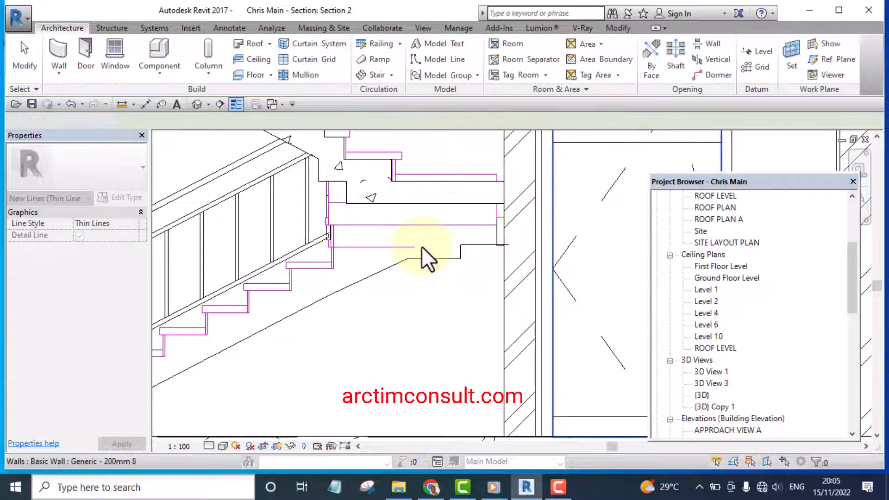
pyautogui.click(406, 252)
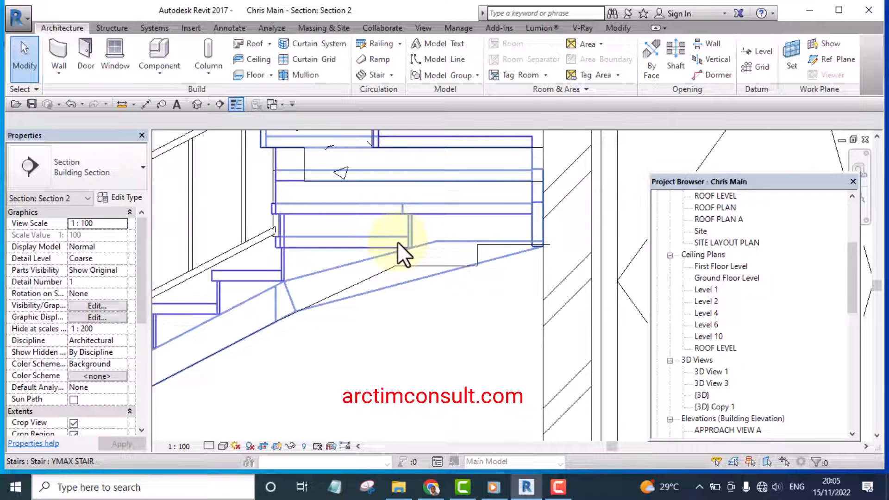